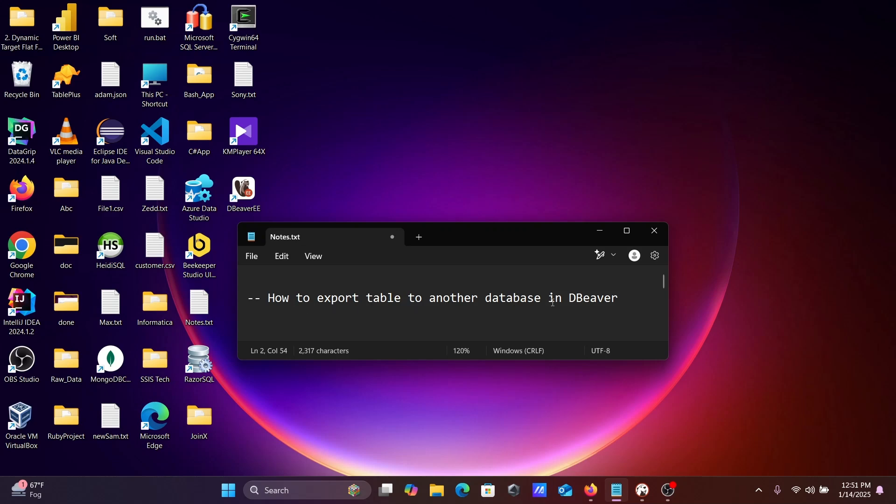
pyautogui.moveTo(627, 417)
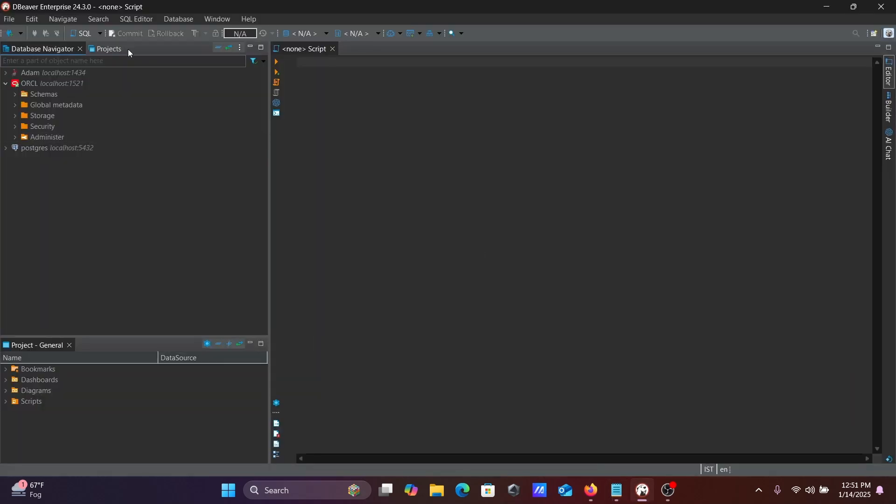
pyautogui.moveTo(74, 13)
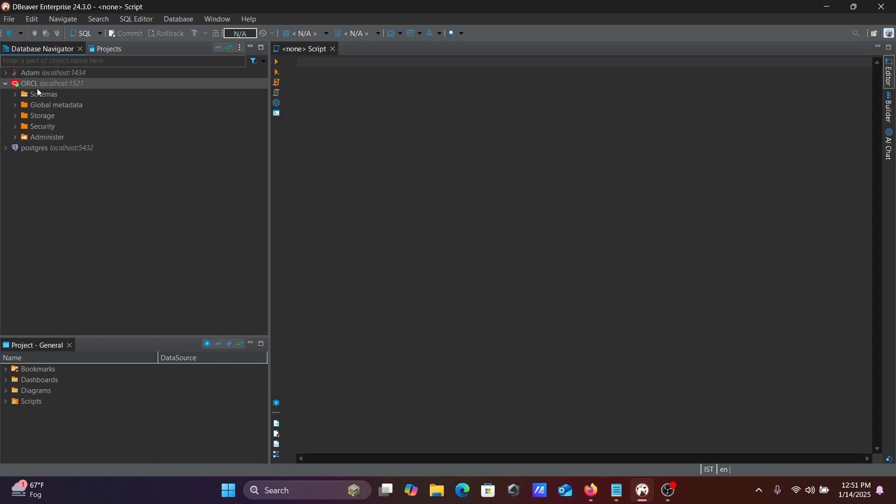
pyautogui.moveTo(40, 94)
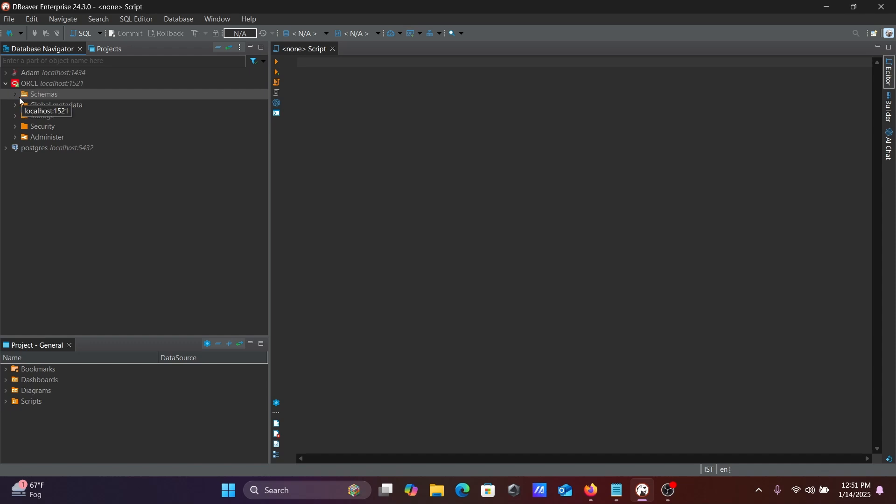
# Expand the ORCL connection down to the HR schema's tables (DEPARTMENTS, EMPLOYEES...).
pyautogui.click(13, 94)
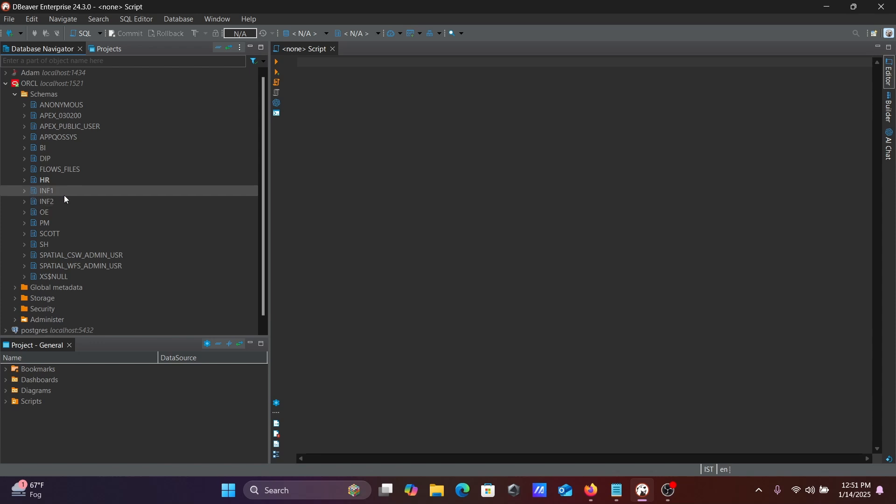
pyautogui.moveTo(51, 199)
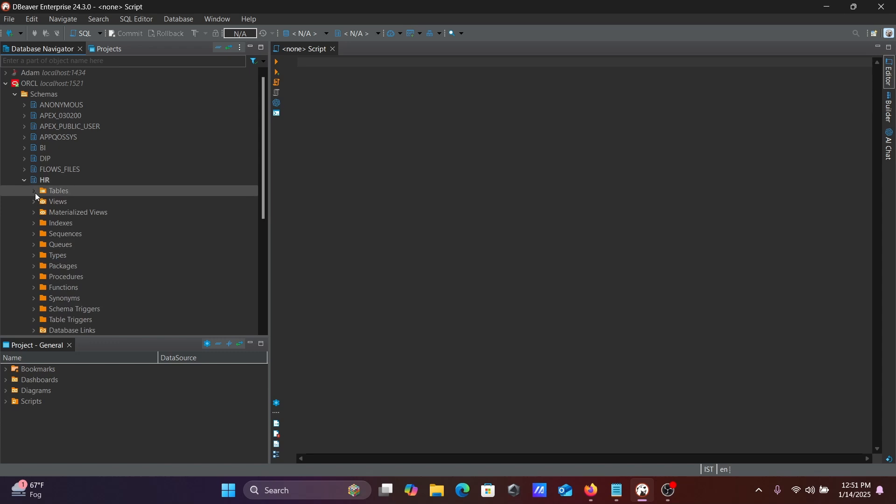
pyautogui.click(33, 192)
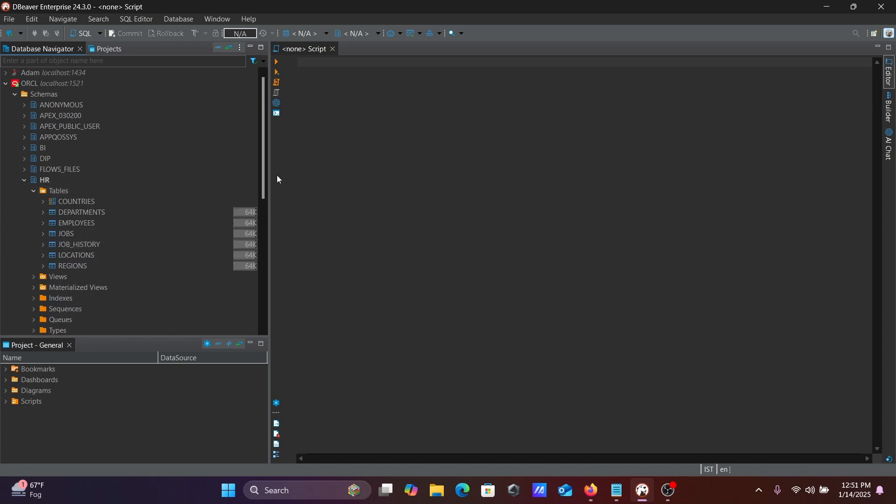
pyautogui.scroll(-3)
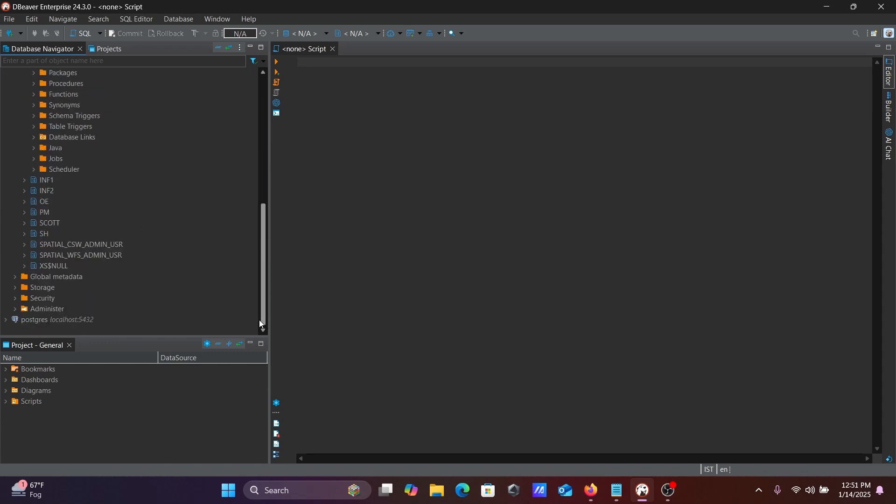
# Expand the postgres connection down to the public schema's tables.
pyautogui.click(6, 320)
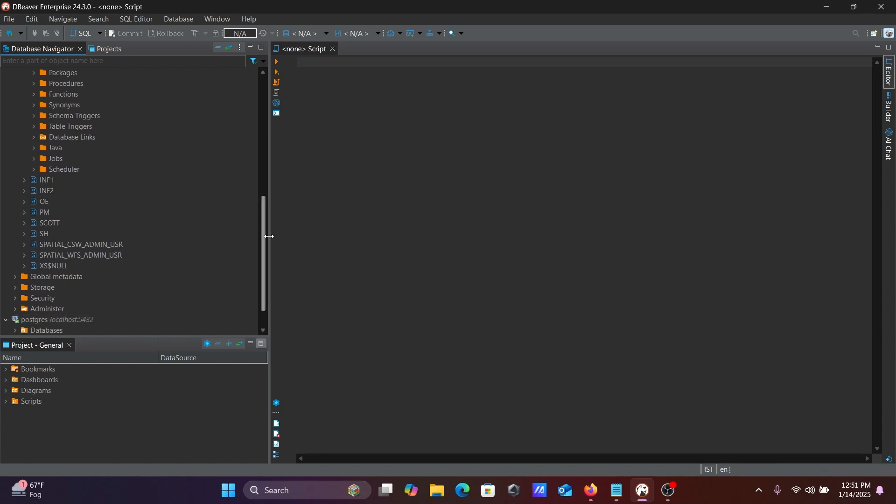
pyautogui.click(5, 290)
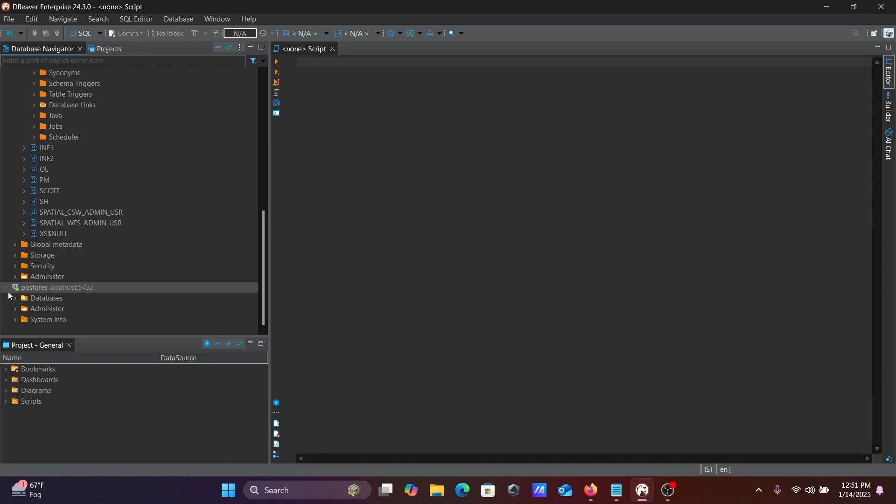
pyautogui.click(23, 300)
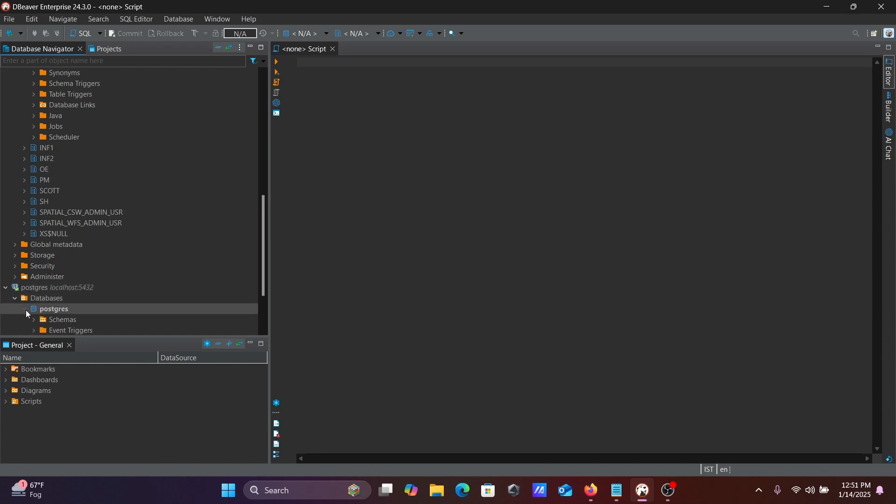
pyautogui.click(42, 319)
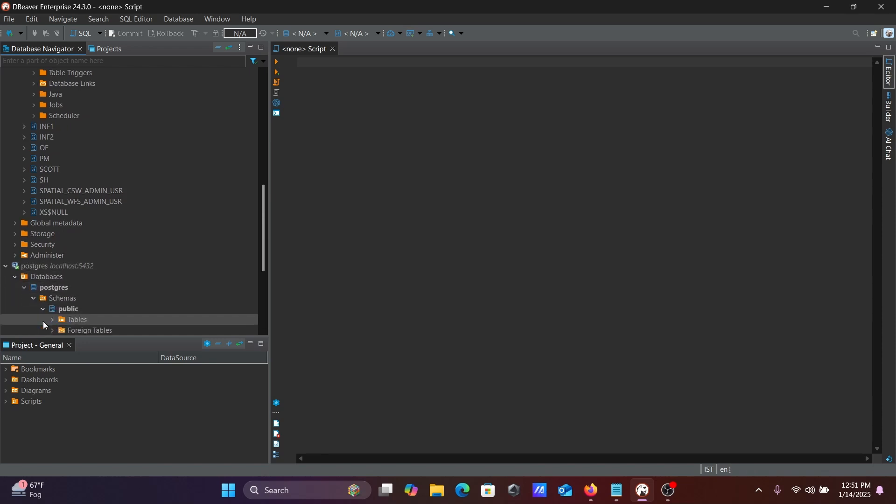
pyautogui.click(51, 319)
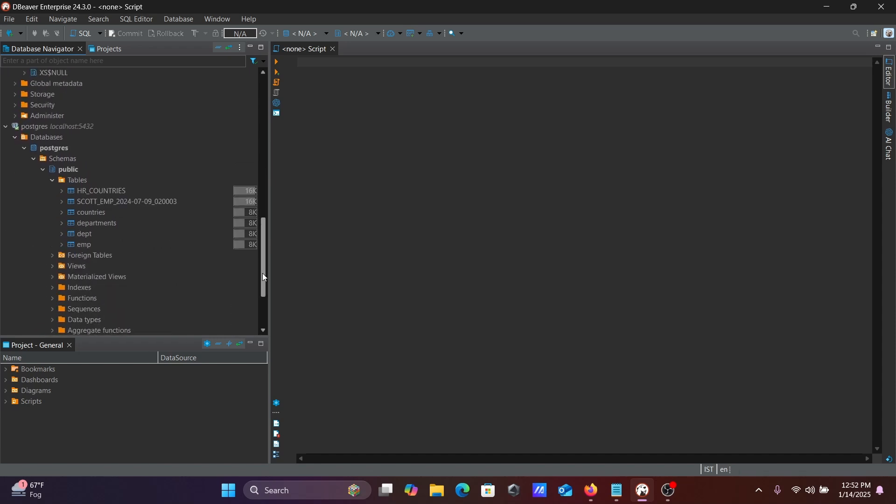
pyautogui.scroll(3)
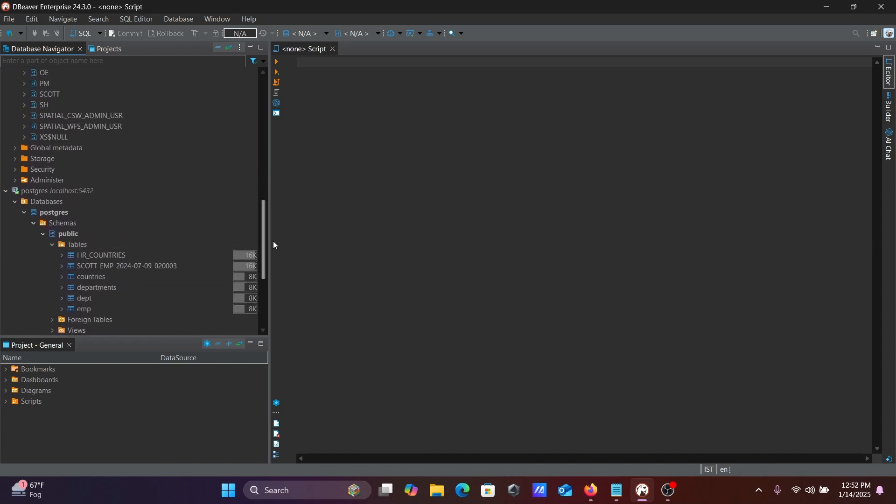
pyautogui.scroll(3)
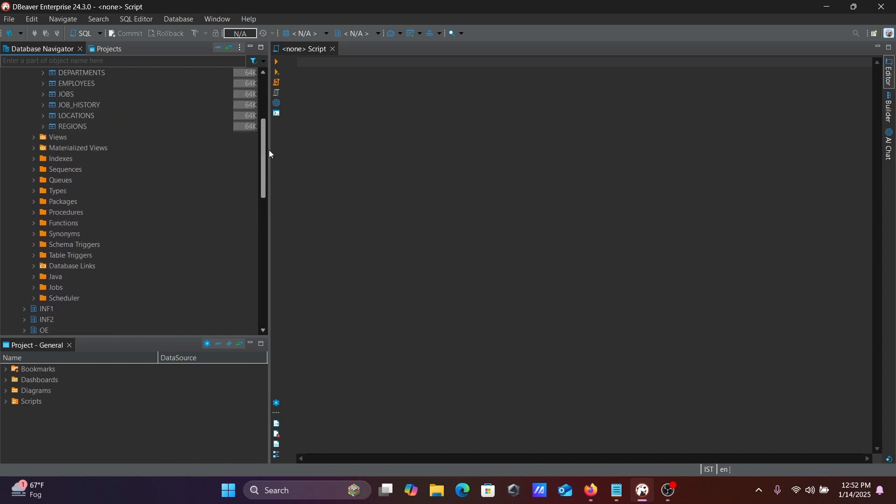
pyautogui.scroll(3)
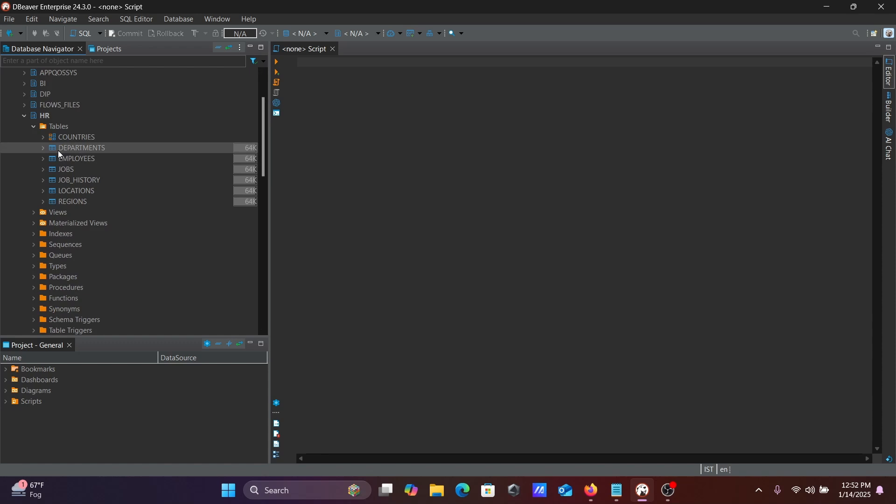
# Launch Export Data on HR.EMPLOYEES, opening the Data Transfer wizard.
pyautogui.rightClick(82, 147)
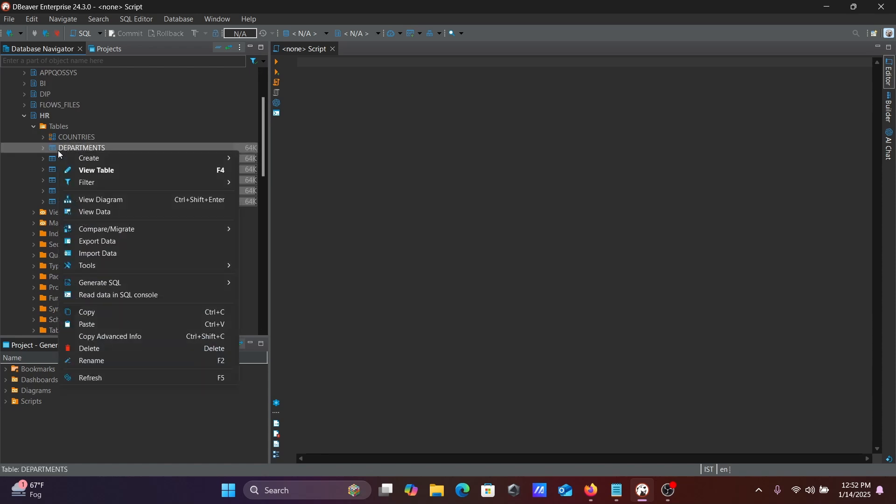
pyautogui.click(77, 160)
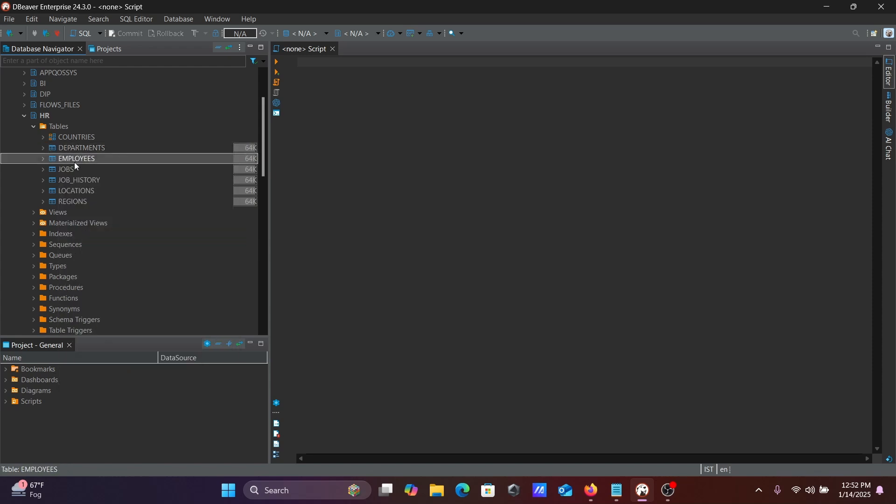
pyautogui.rightClick(76, 159)
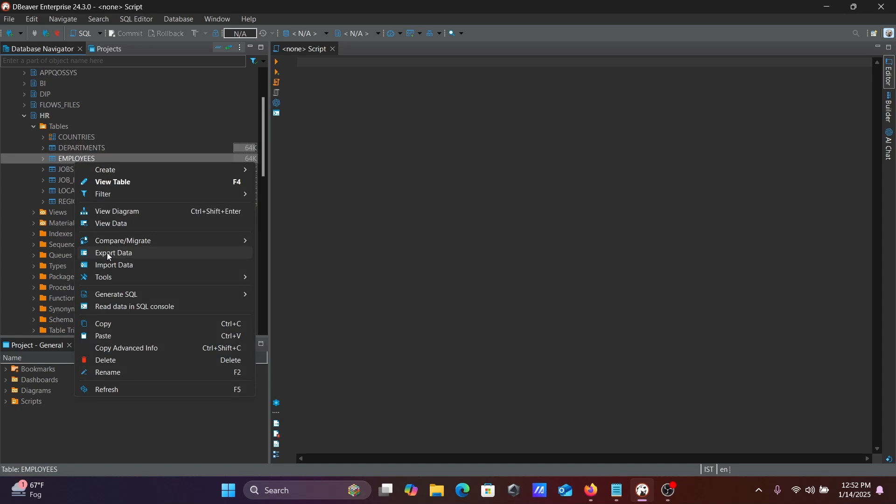
pyautogui.click(113, 254)
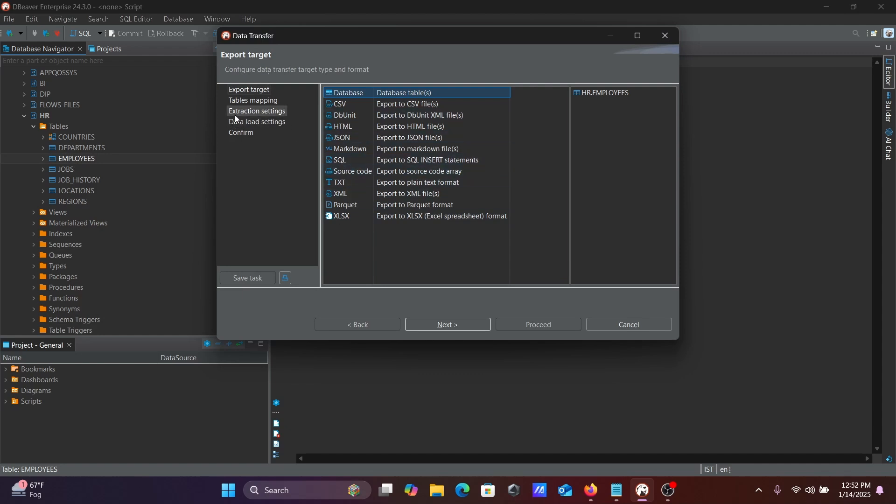
# On the Tables mapping page, set the target container to postgres.public [postgres].
pyautogui.click(447, 324)
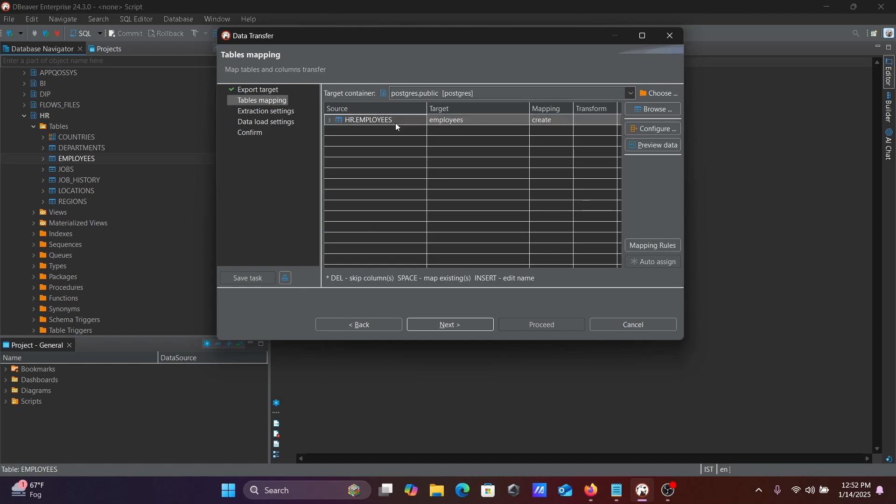
pyautogui.click(629, 94)
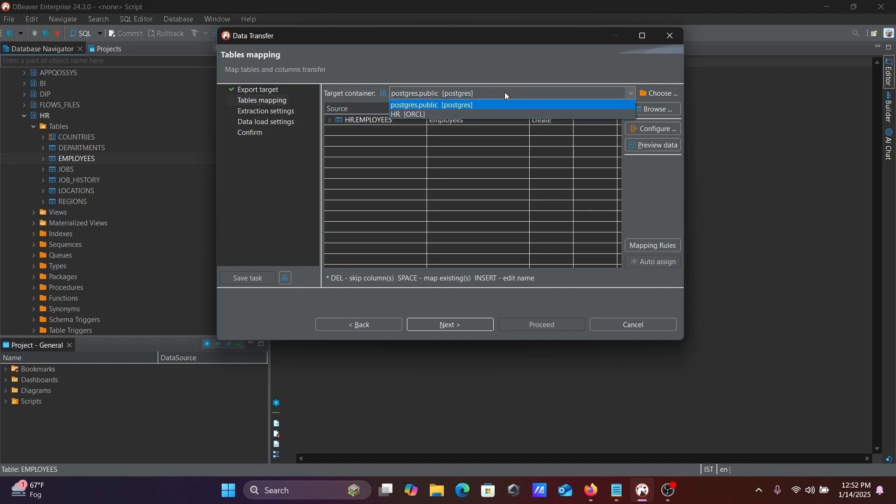
pyautogui.moveTo(407, 115)
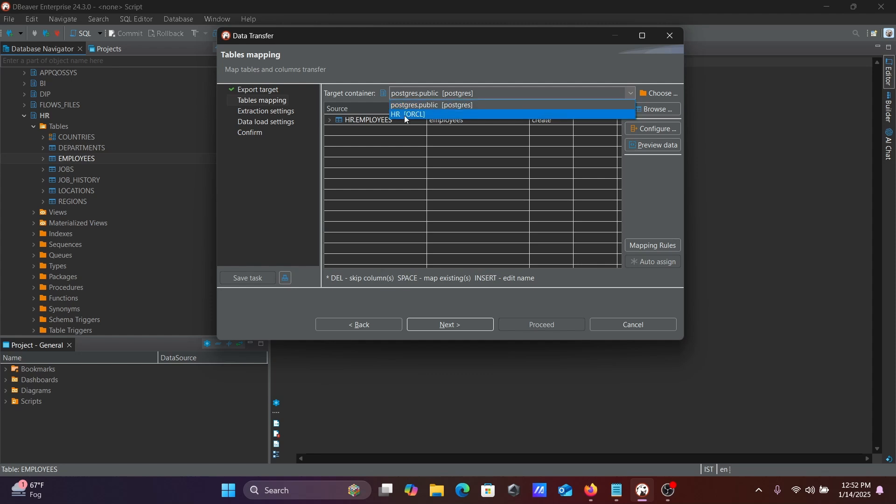
pyautogui.click(430, 104)
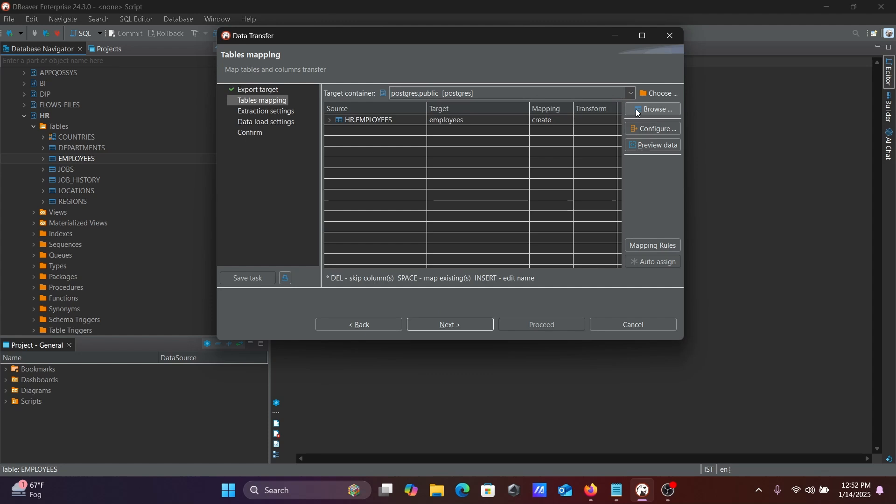
pyautogui.click(659, 93)
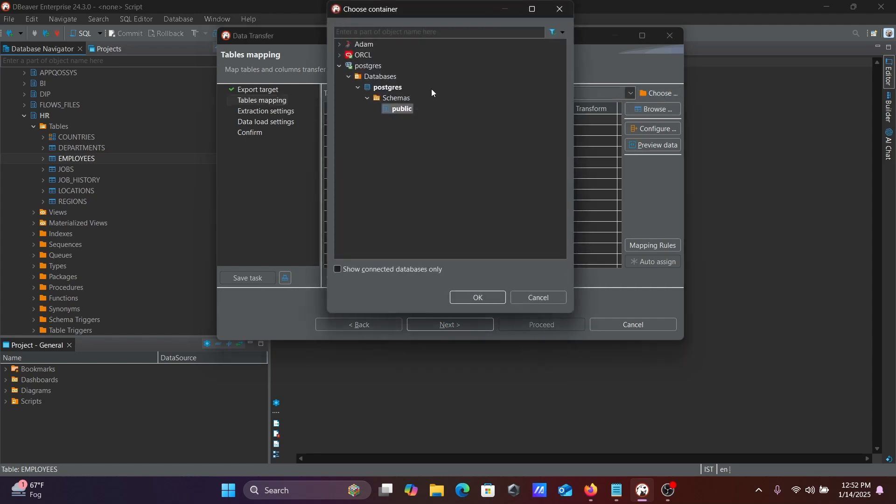
pyautogui.click(339, 66)
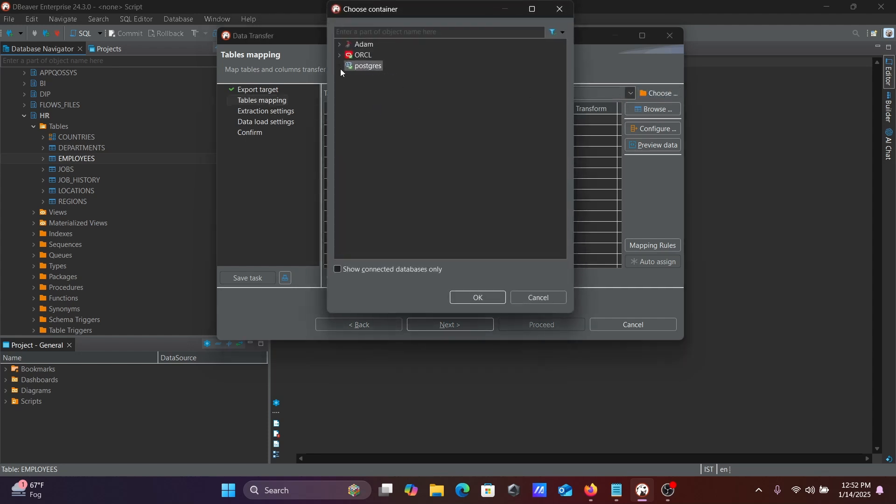
pyautogui.click(341, 66)
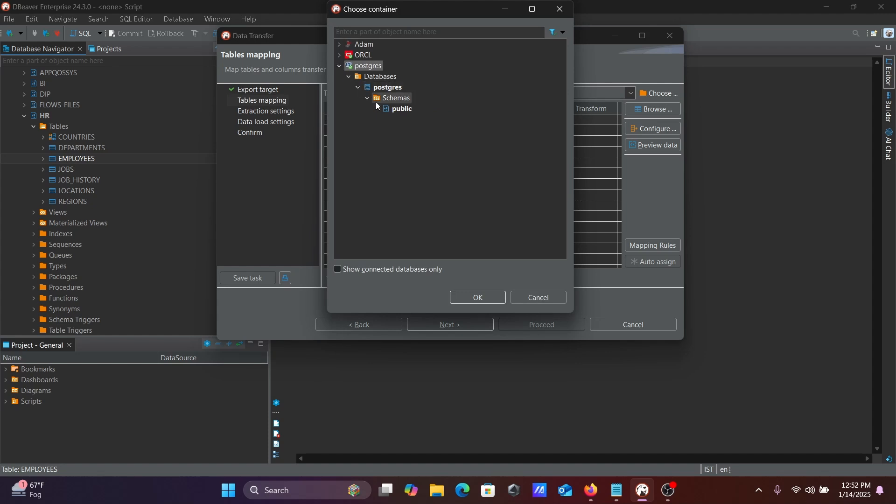
pyautogui.click(402, 109)
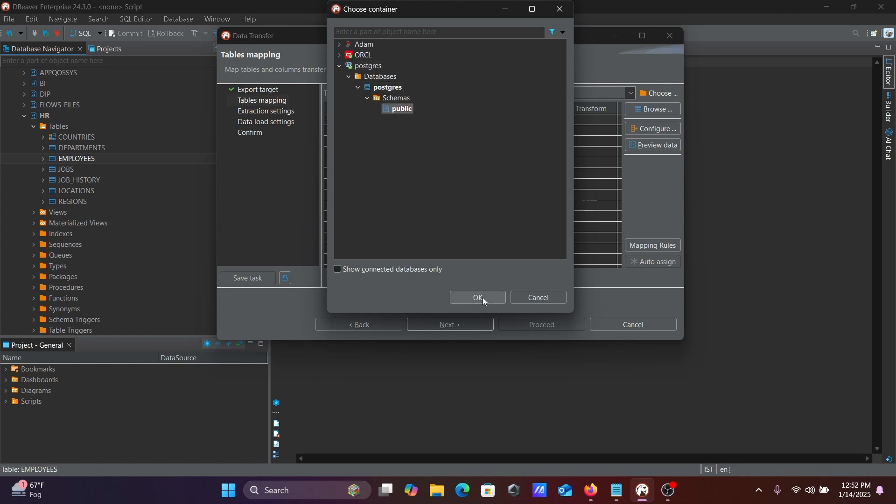
pyautogui.click(477, 298)
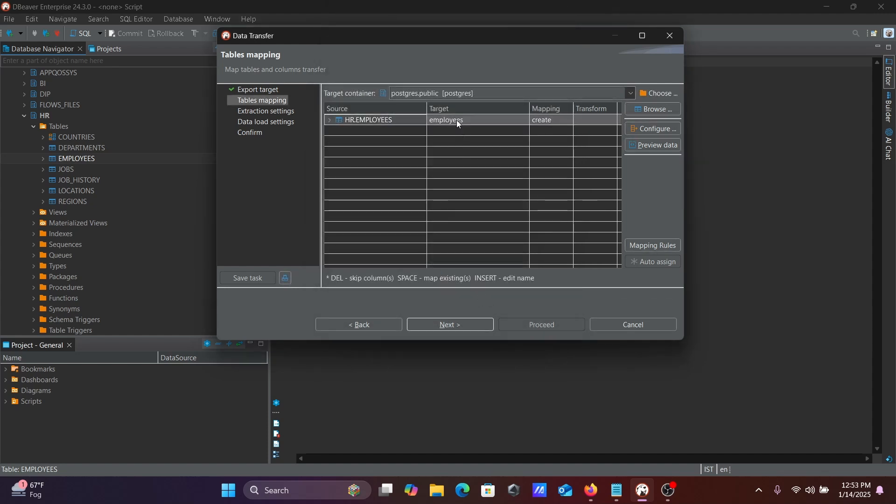
# Rename the destination table to EMPLOYEES_HR in the Target cell.
pyautogui.doubleClick(445, 120)
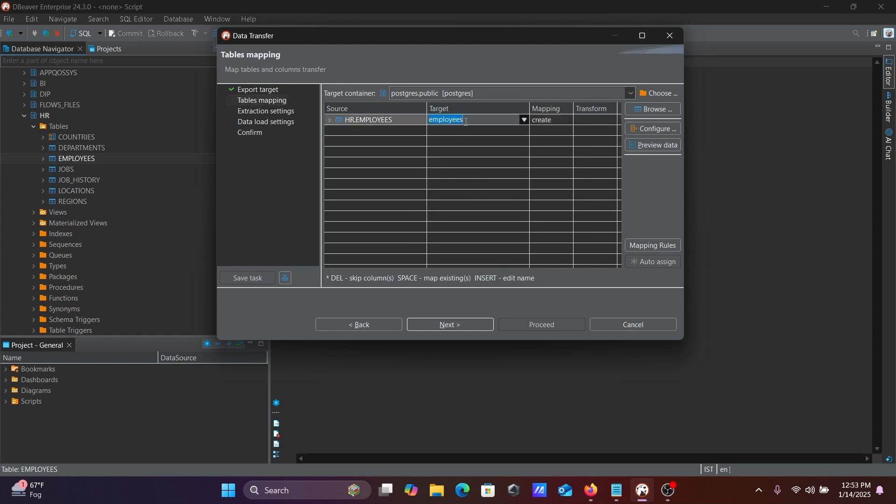
pyautogui.click(522, 120)
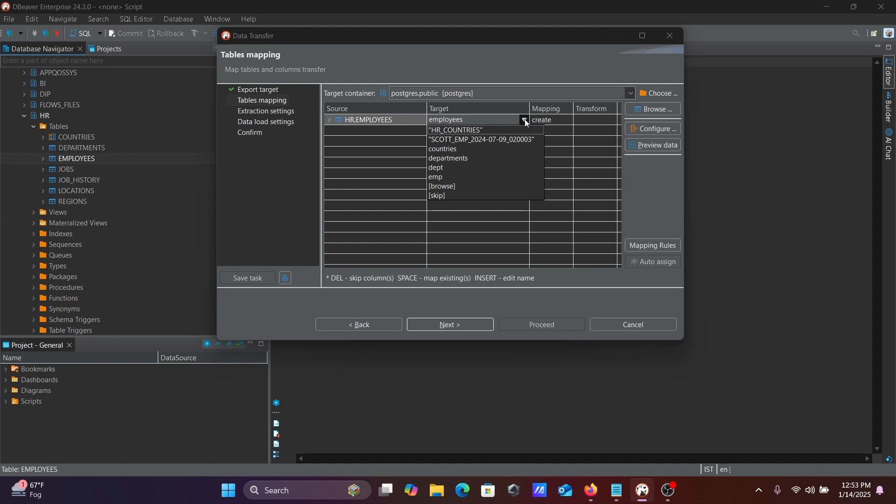
pyautogui.click(469, 119)
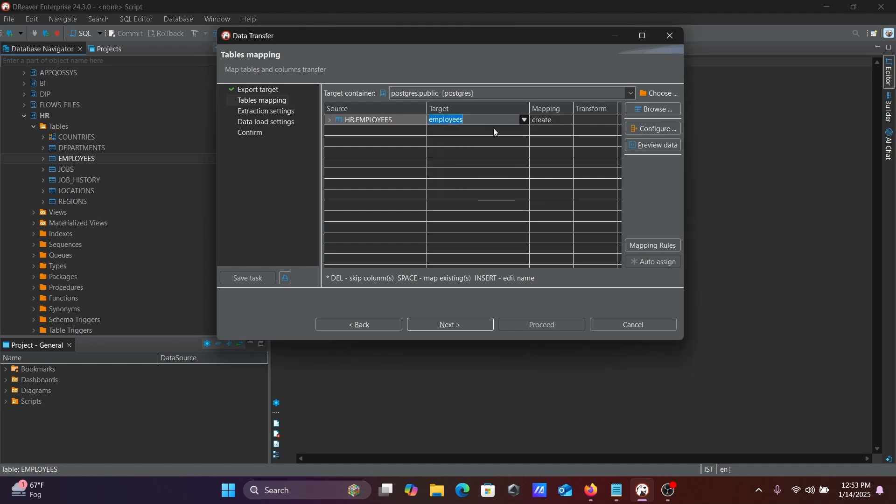
pyautogui.write('E')
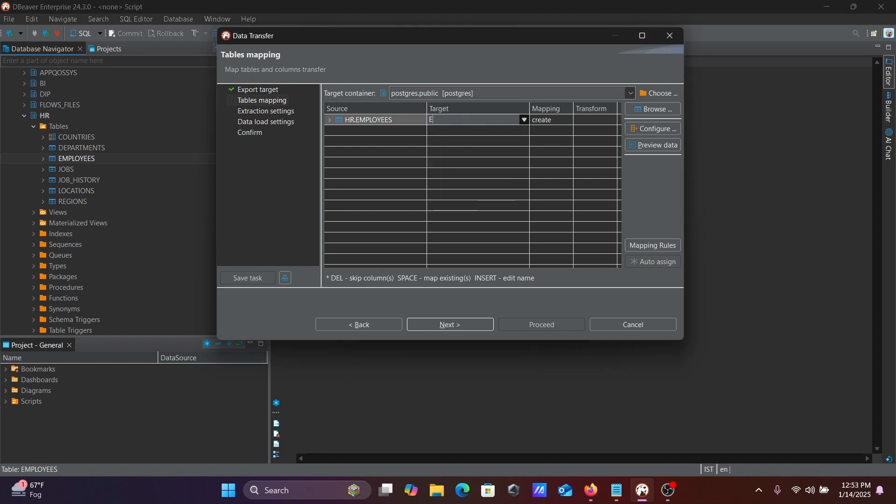
pyautogui.write('MPLO')
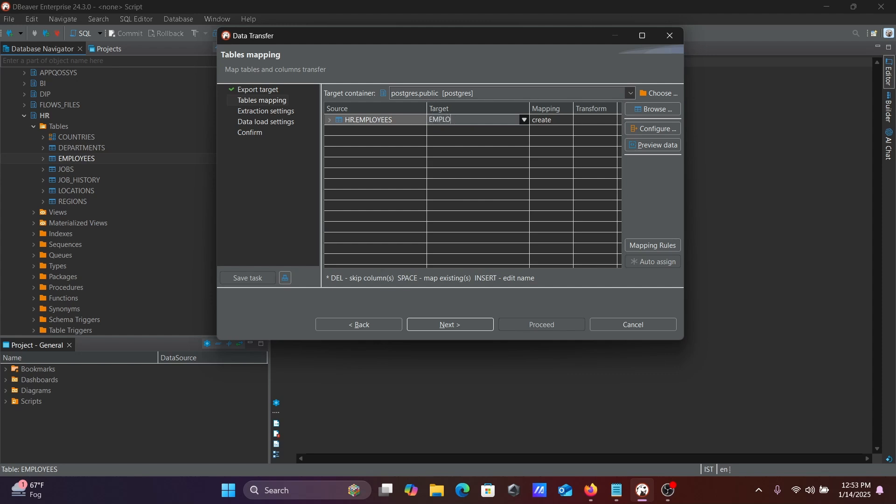
pyautogui.write('YEES')
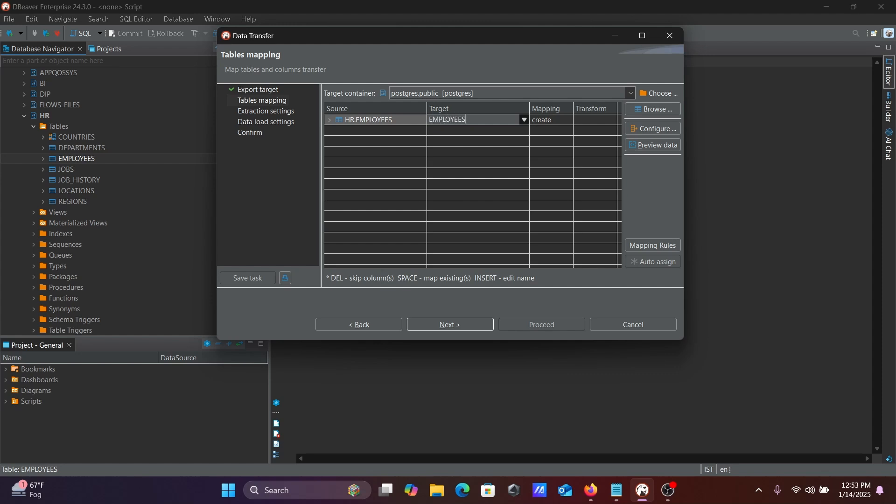
pyautogui.write('_H')
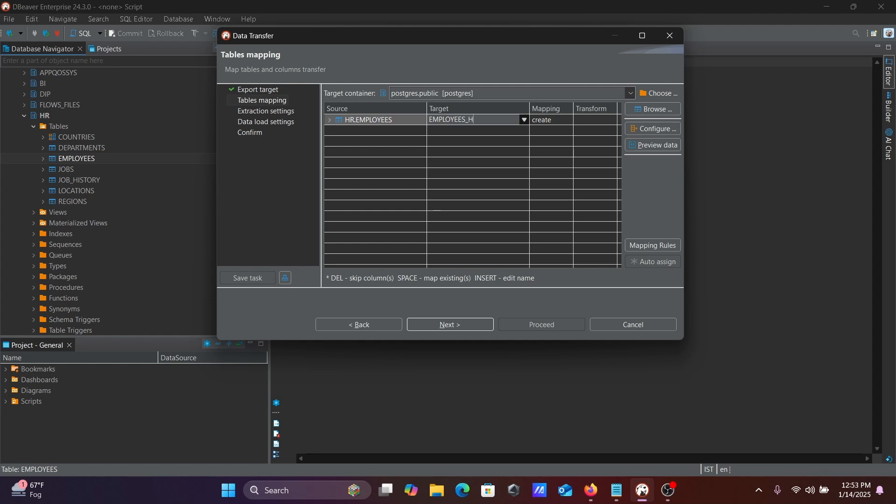
pyautogui.write('R')
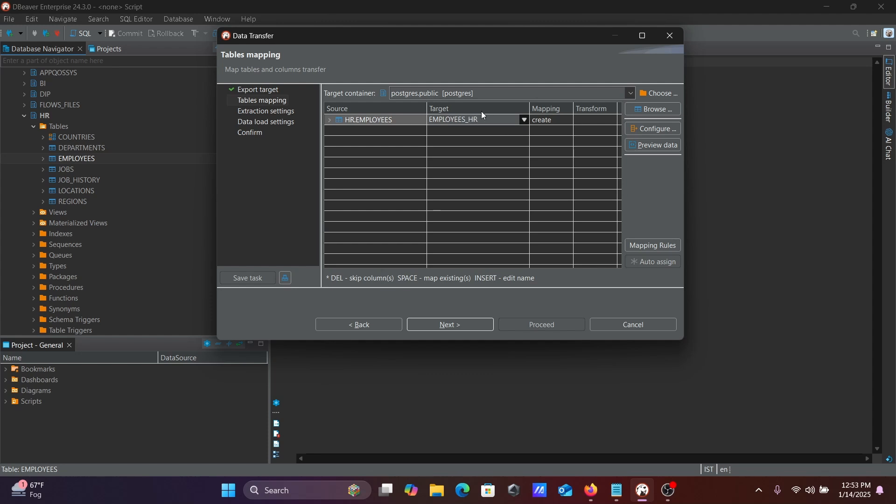
pyautogui.moveTo(440, 103)
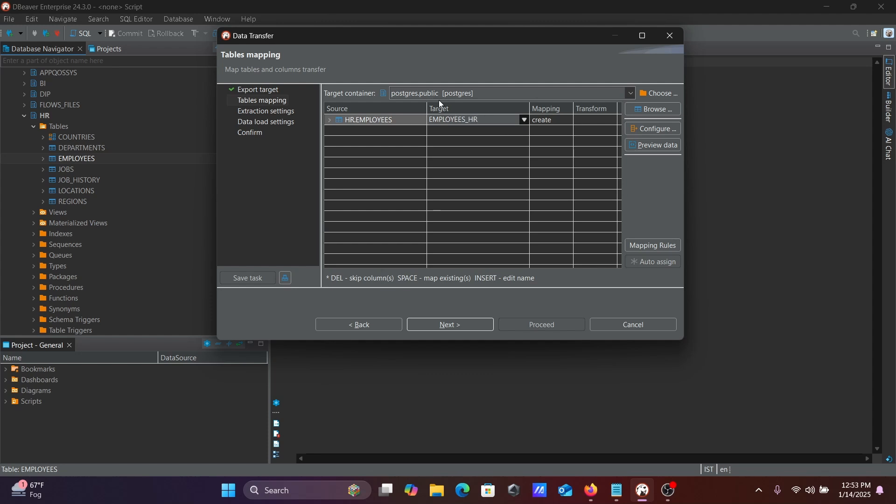
# Keep postgres.public as the target container and continue to extraction settings.
pyautogui.click(629, 93)
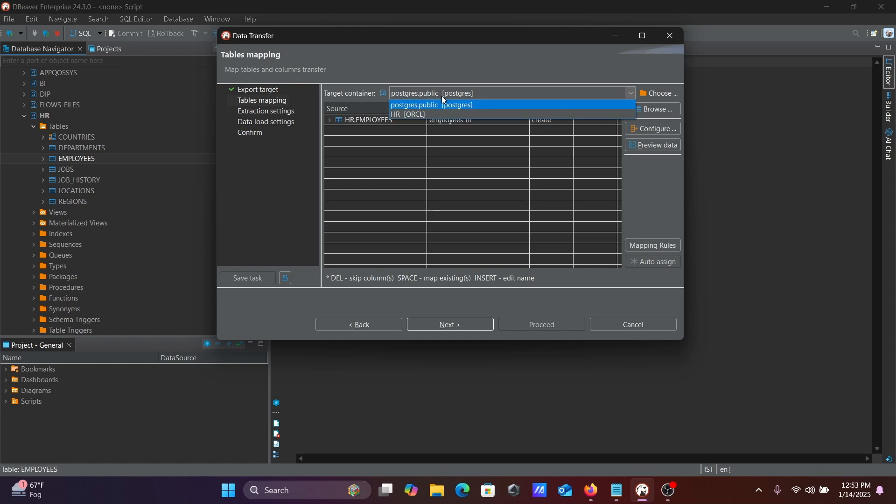
pyautogui.moveTo(407, 115)
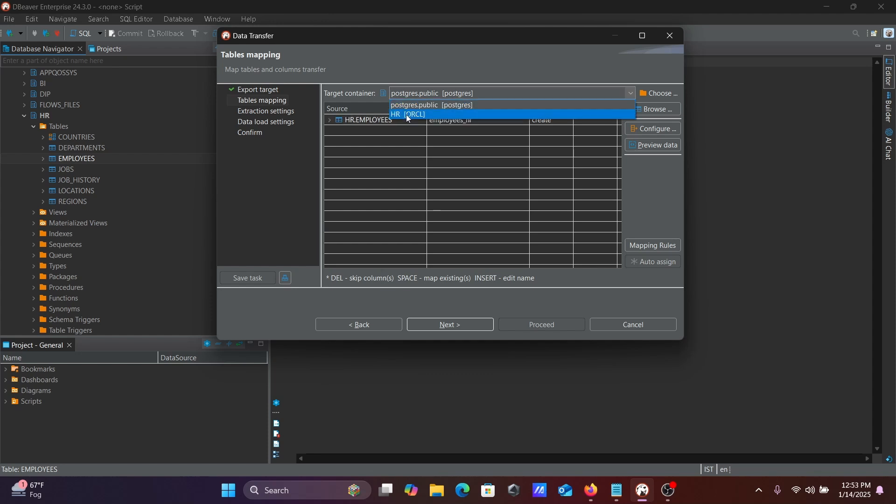
pyautogui.click(406, 114)
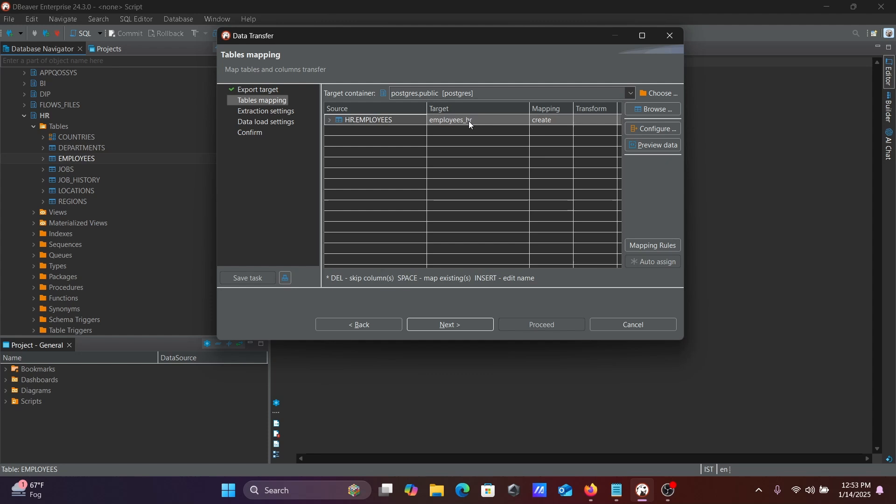
pyautogui.moveTo(418, 258)
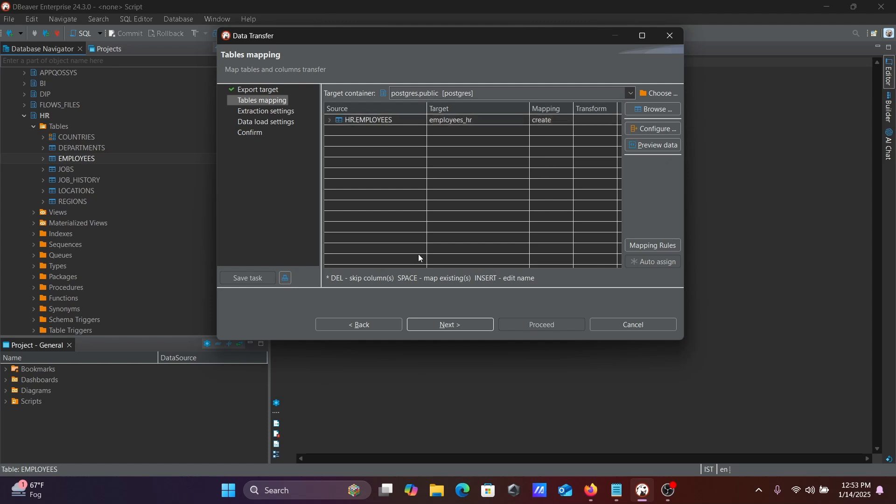
pyautogui.click(450, 325)
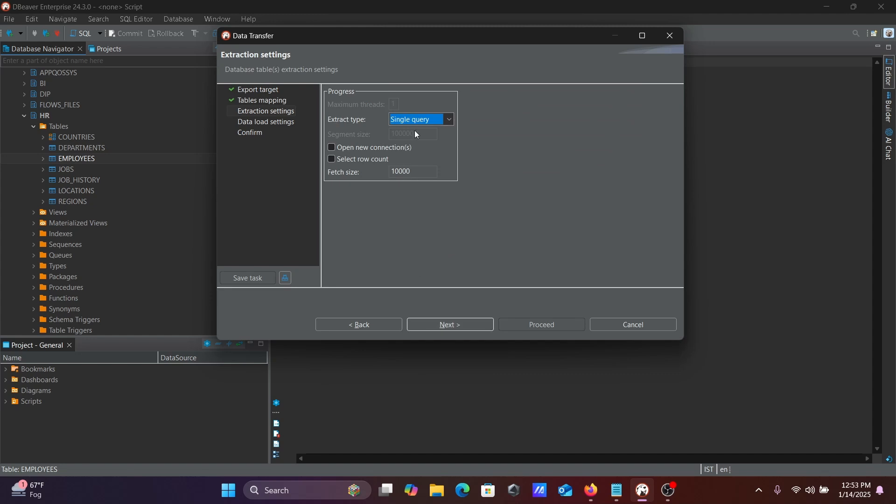
pyautogui.moveTo(378, 155)
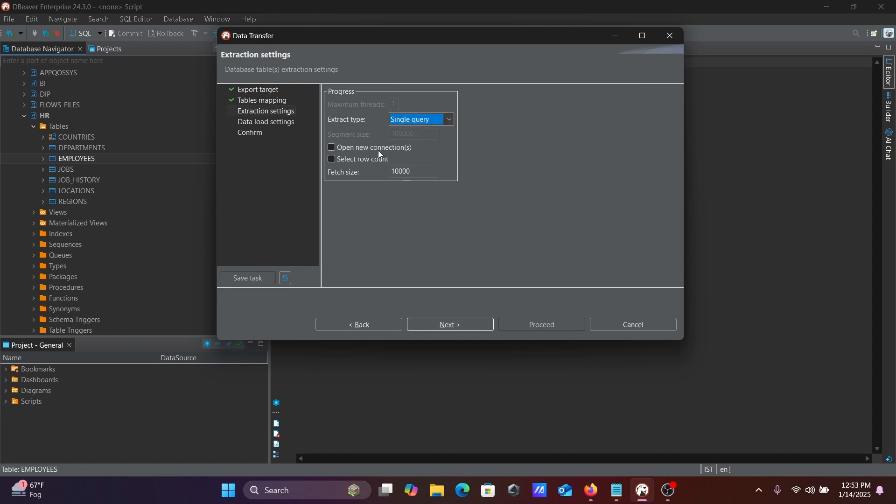
pyautogui.moveTo(449, 325)
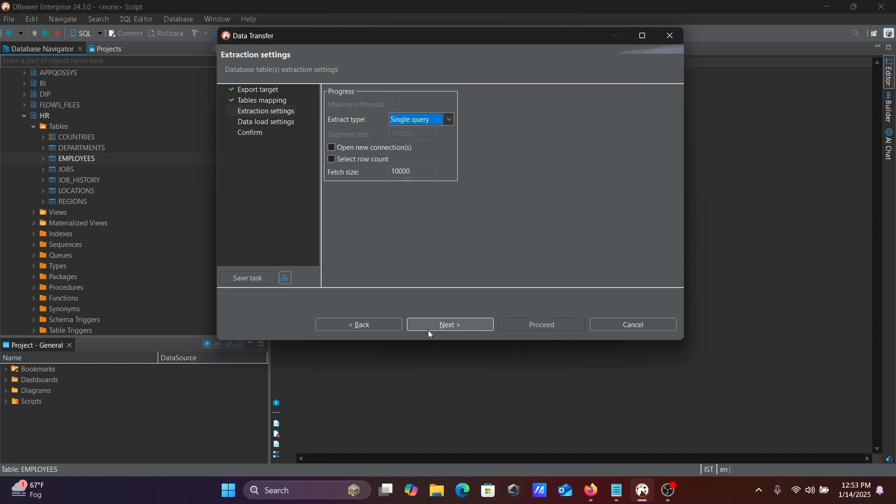
# Accept default extraction and load settings, review the Confirm page and proceed with the transfer.
pyautogui.click(449, 325)
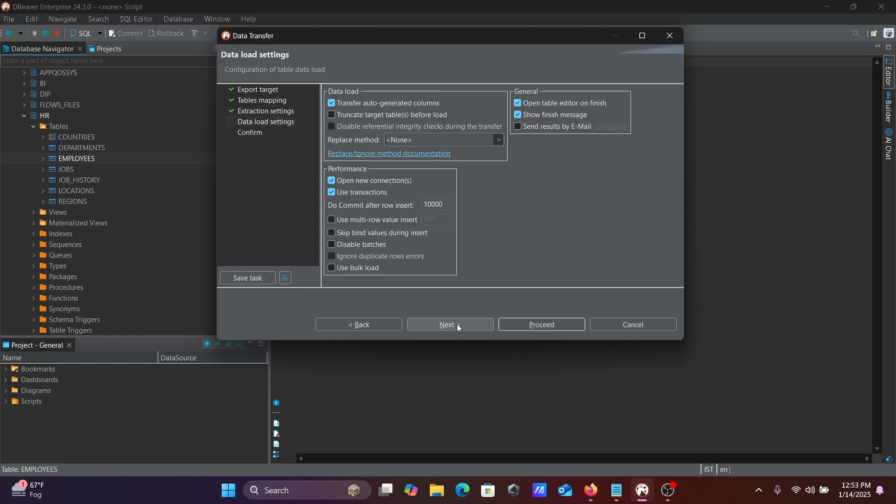
pyautogui.click(450, 323)
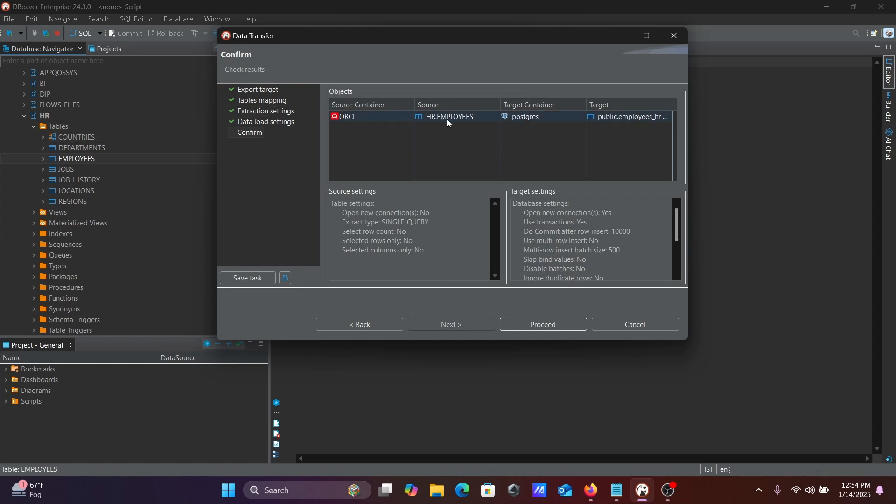
pyautogui.moveTo(451, 122)
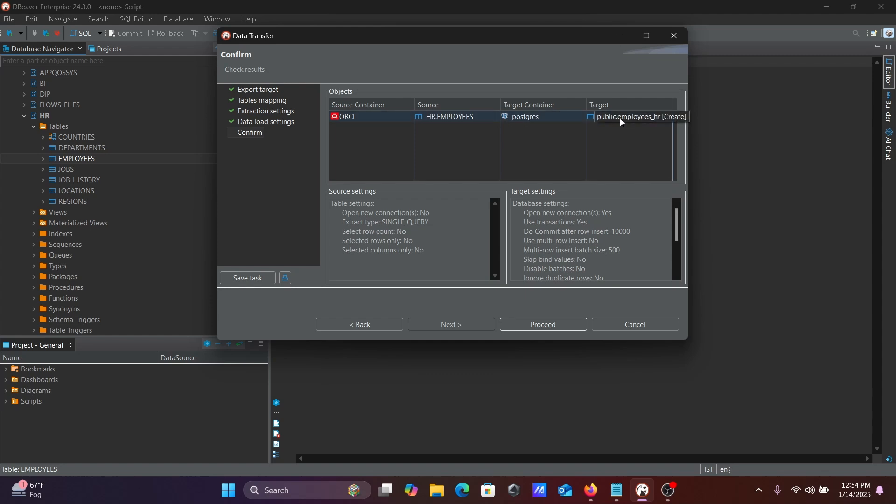
pyautogui.moveTo(660, 125)
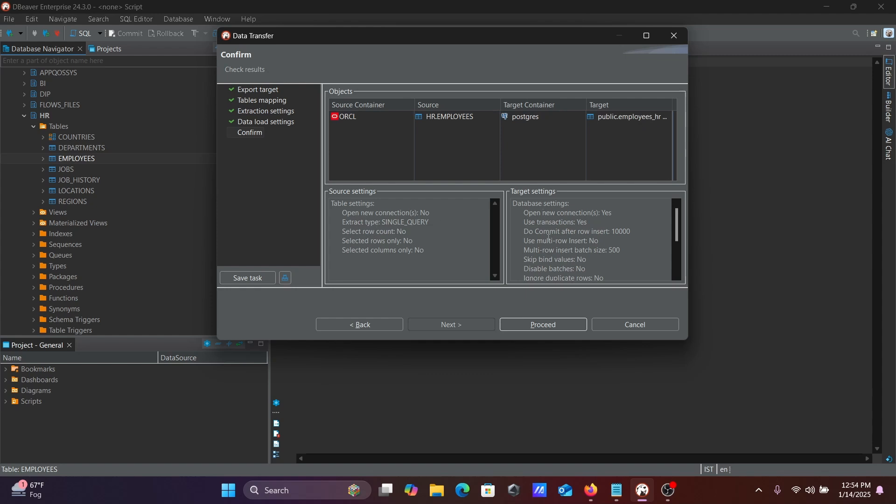
pyautogui.scroll(-3)
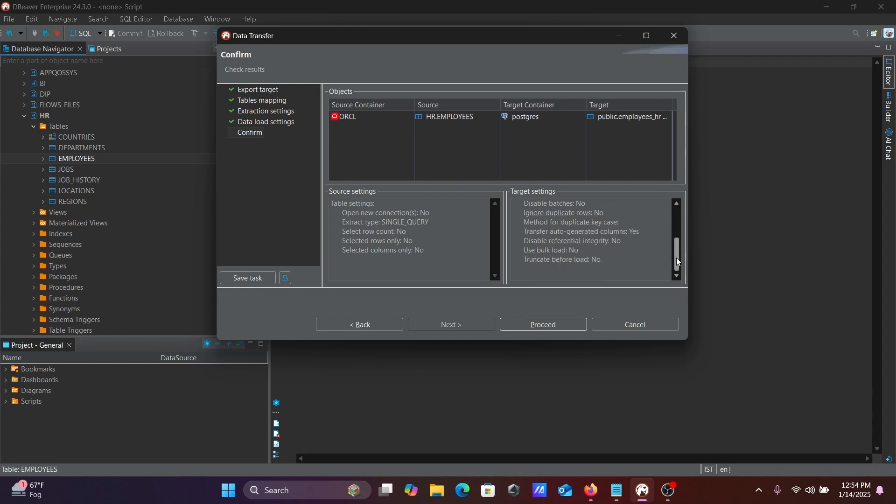
pyautogui.scroll(3)
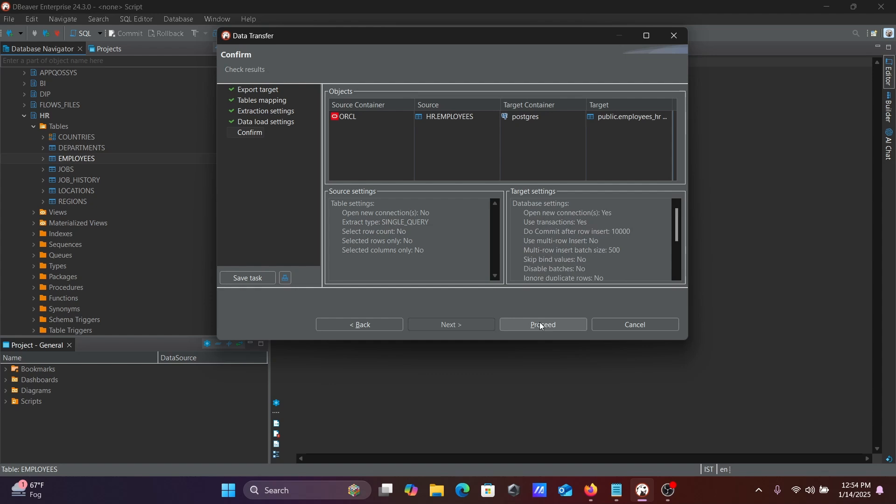
pyautogui.click(541, 326)
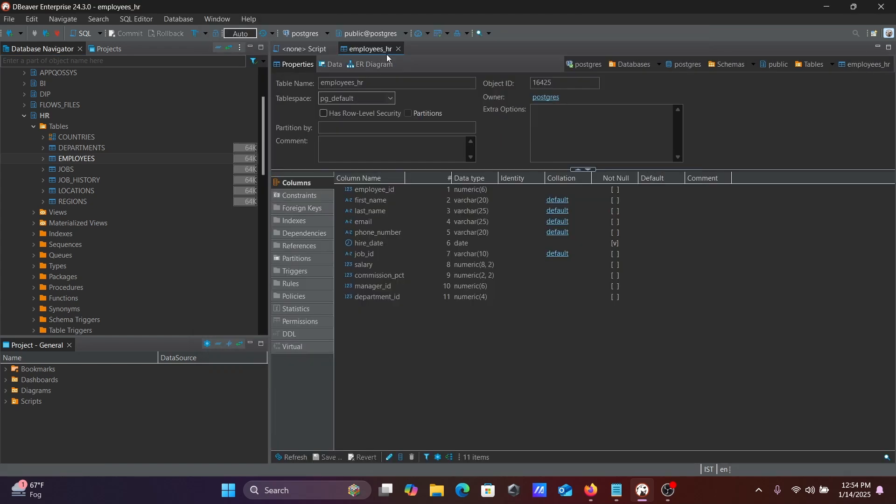
pyautogui.moveTo(371, 49)
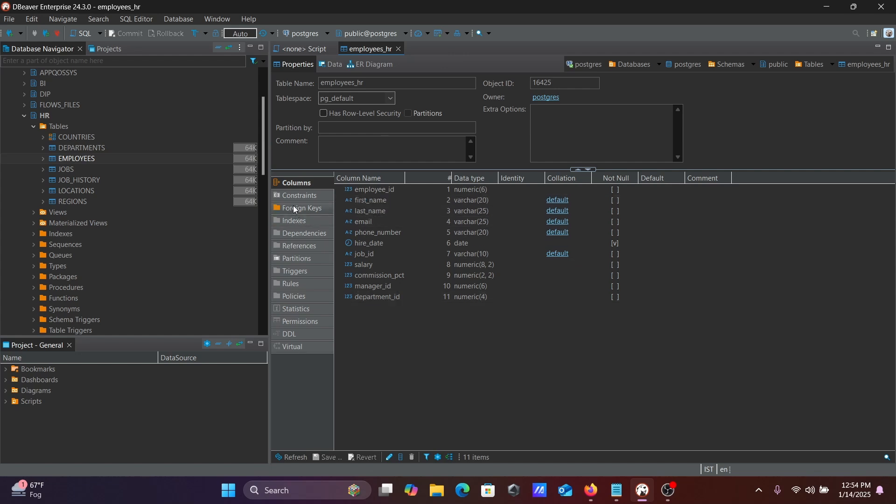
# Check employees_hr has no constraints, then view its 107 imported rows in the Data tab.
pyautogui.click(300, 196)
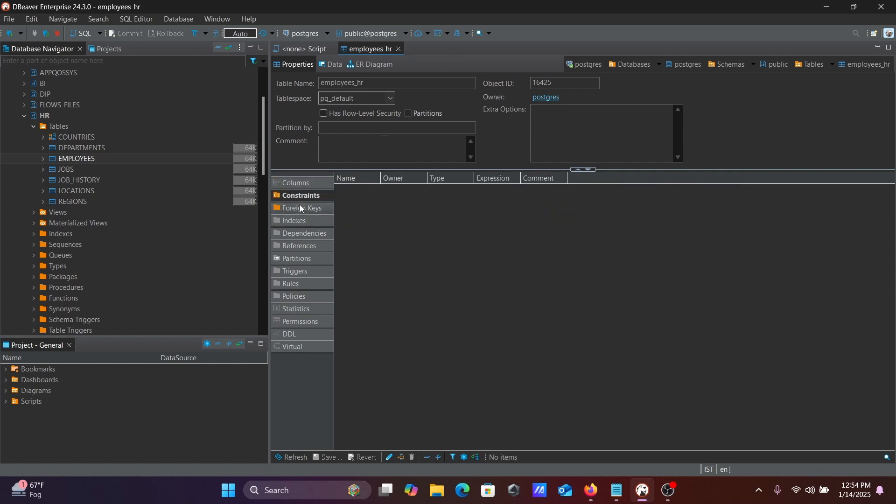
pyautogui.click(296, 183)
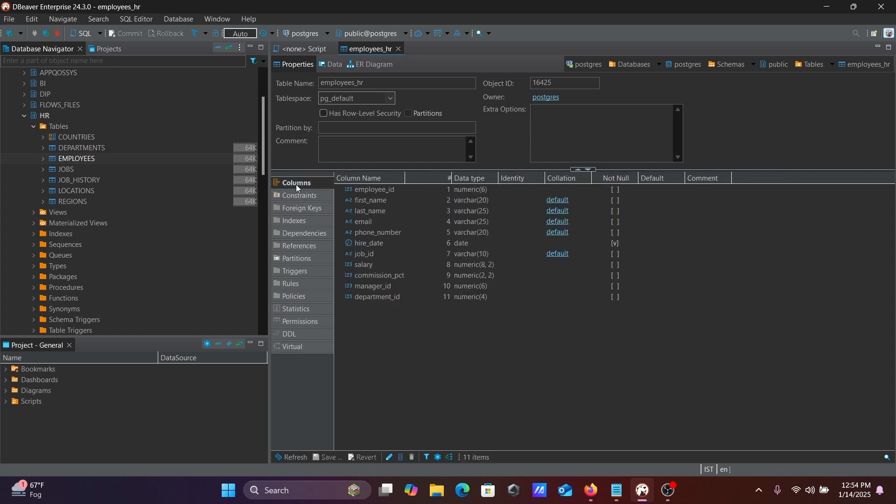
pyautogui.click(370, 200)
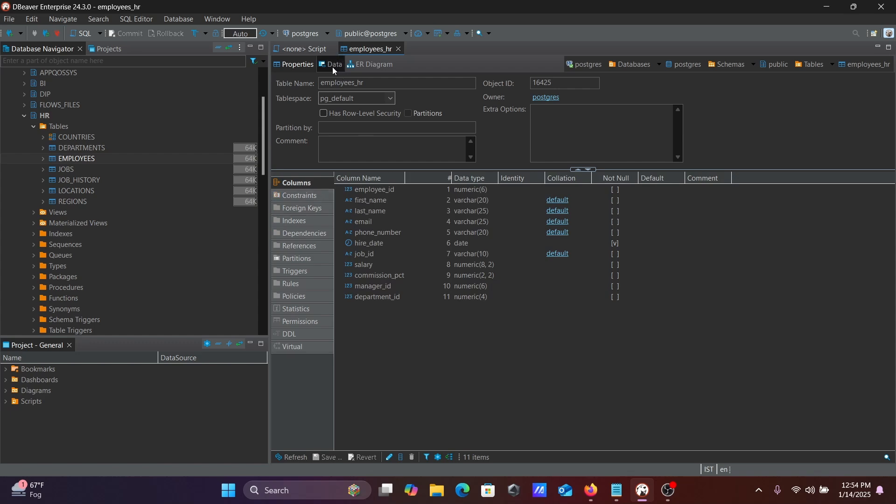
pyautogui.click(332, 63)
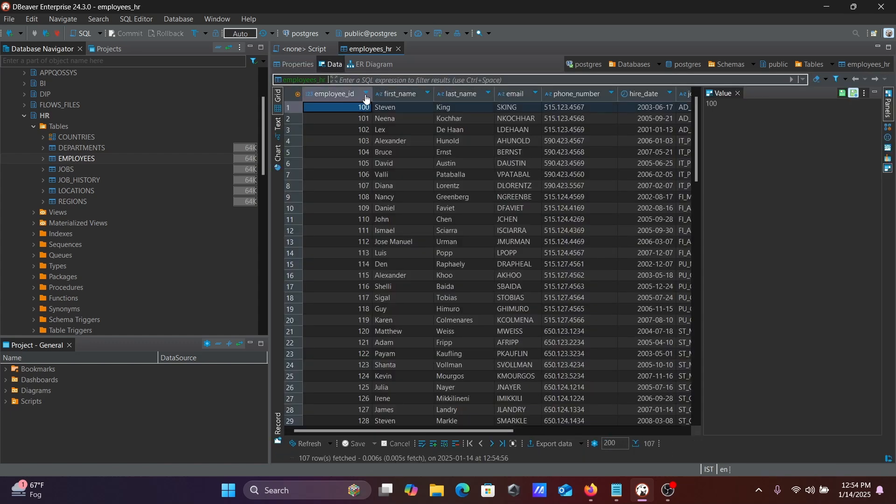
pyautogui.moveTo(357, 223)
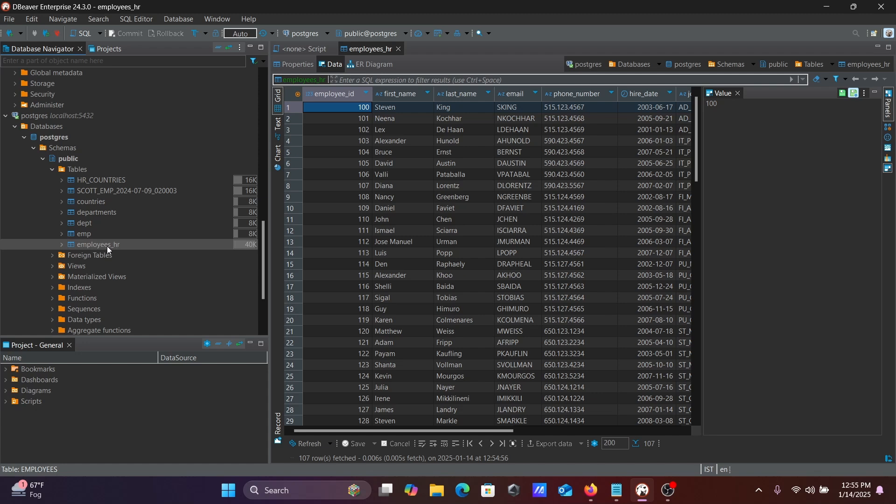
pyautogui.moveTo(186, 252)
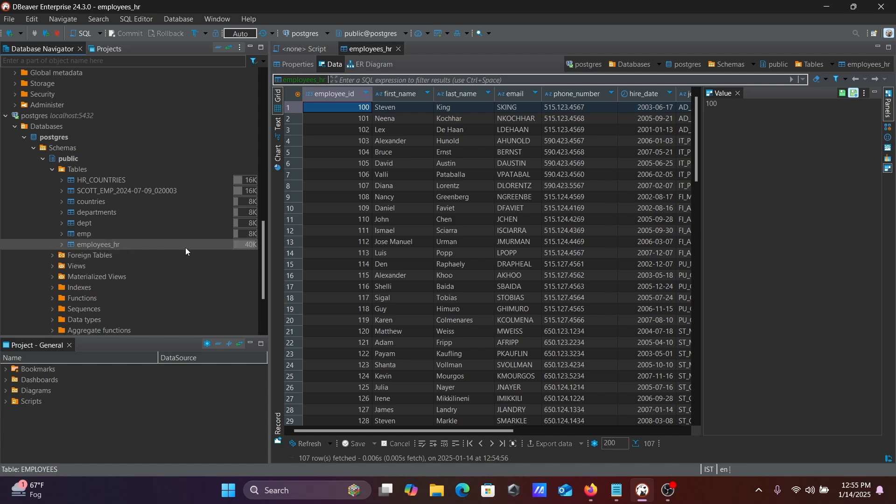
pyautogui.moveTo(249, 250)
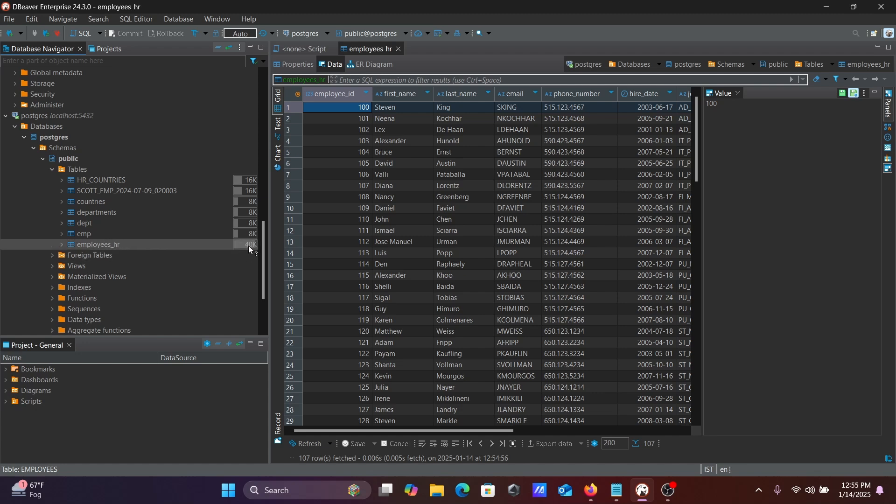
# Reopen employees_hr showing its eleven column definitions, then bring up the Notepad notes.
pyautogui.click(397, 49)
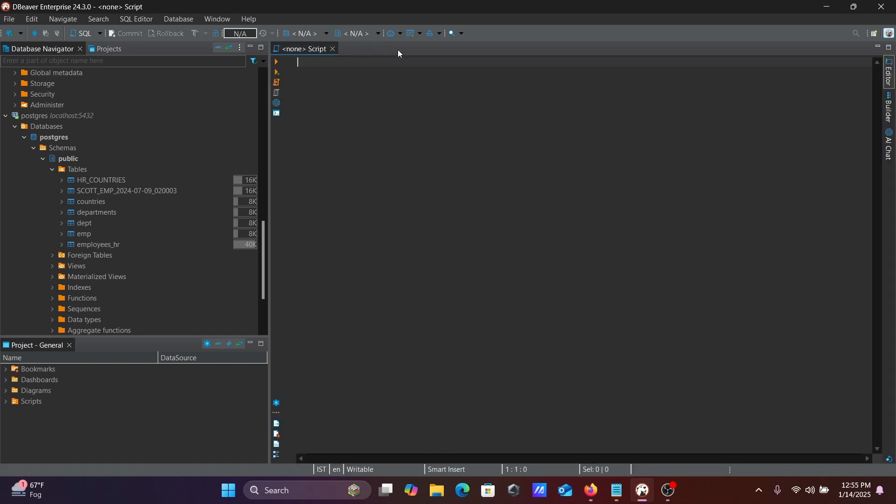
pyautogui.rightClick(97, 244)
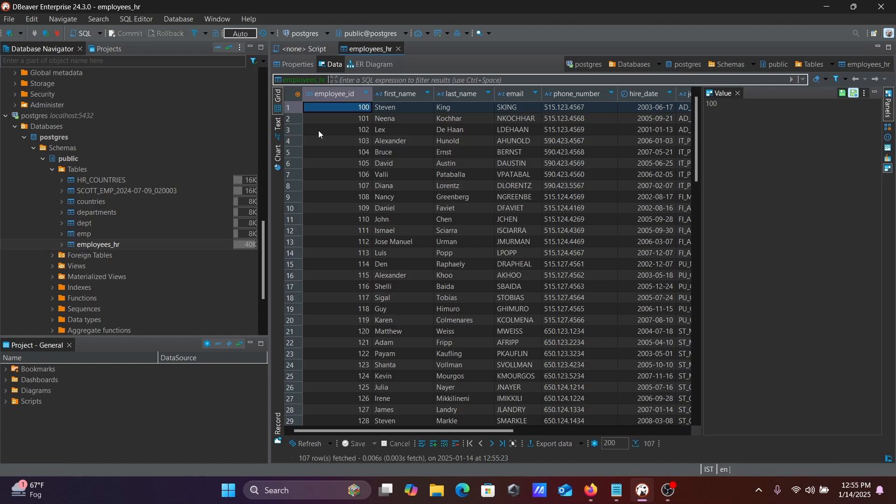
pyautogui.click(293, 64)
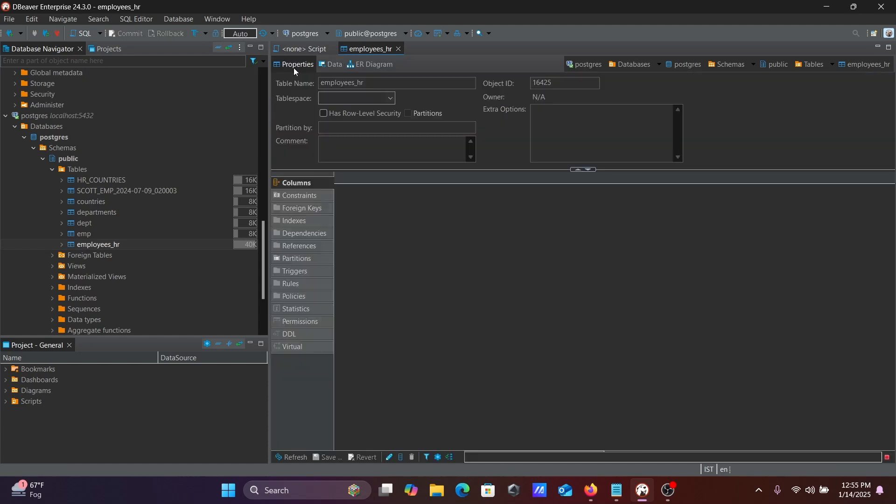
pyautogui.click(297, 183)
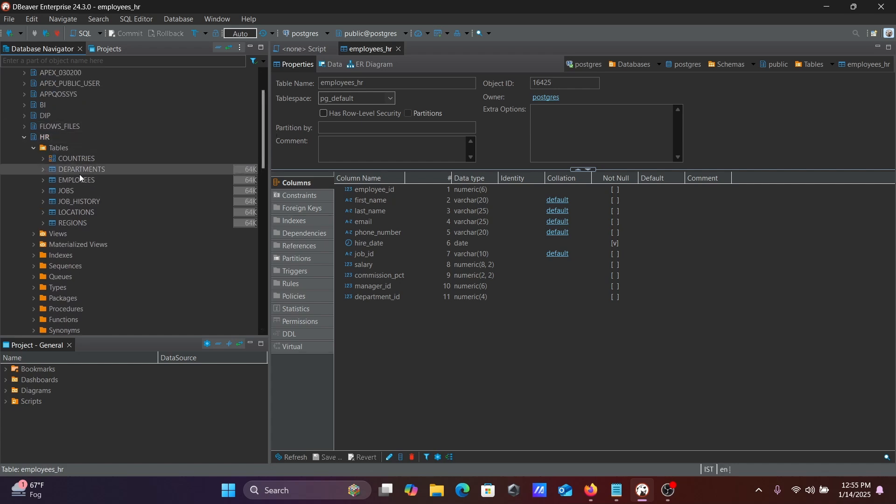
pyautogui.scroll(-3)
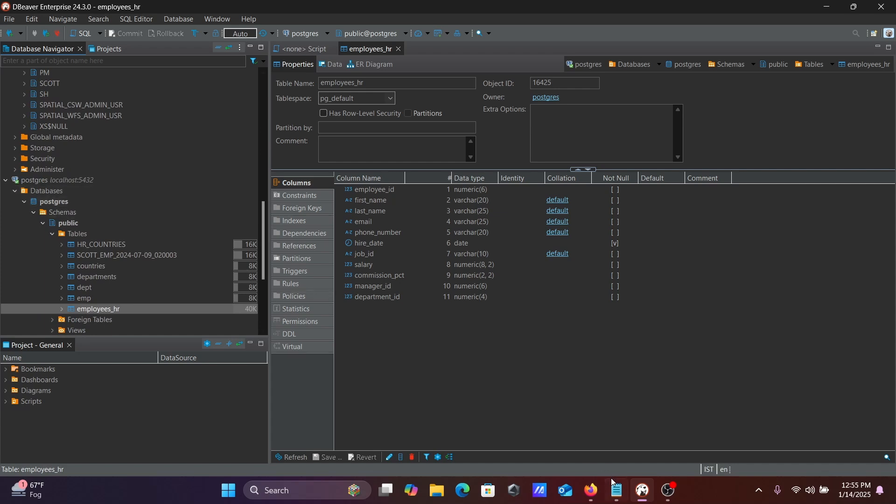
pyautogui.click(614, 494)
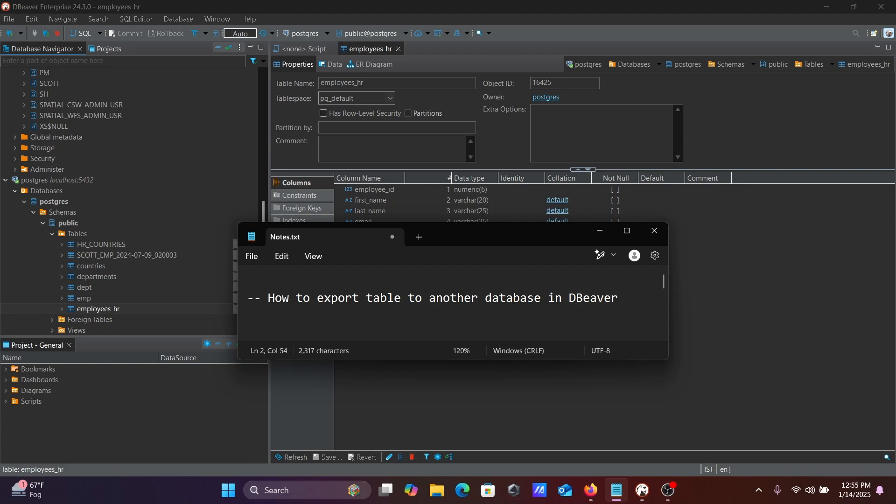
pyautogui.moveTo(608, 269)
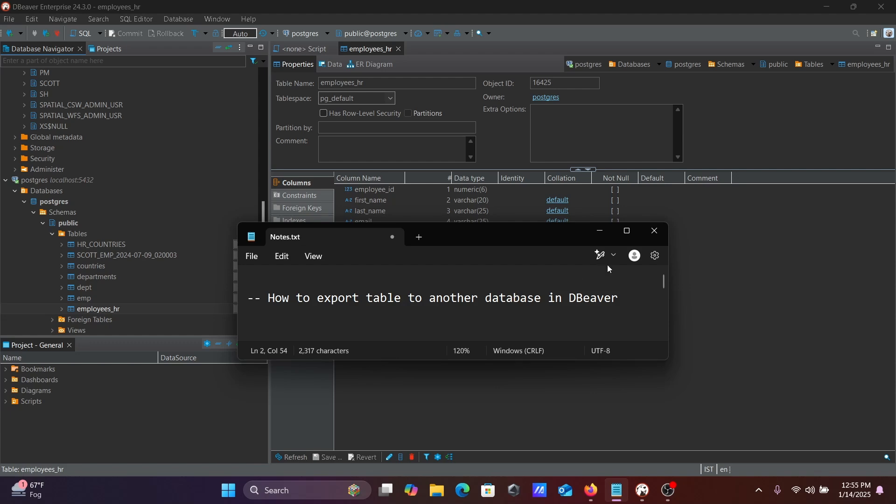